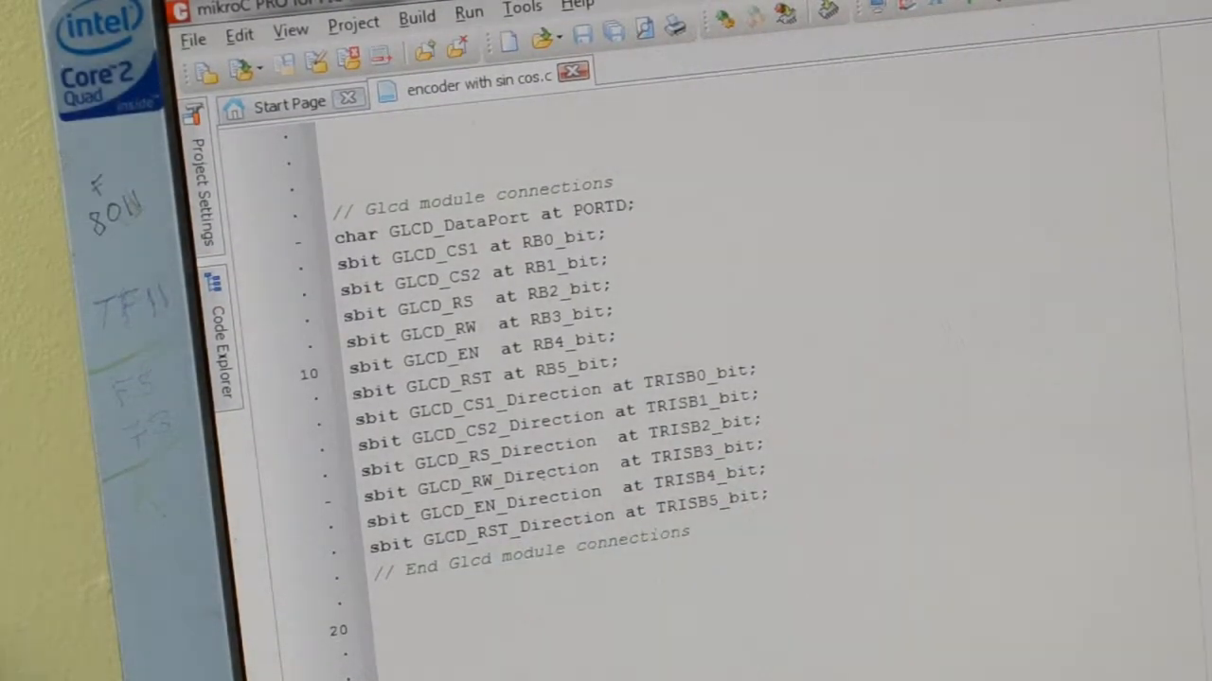
Change the count-up line so counter1 increases by 1 each step
scroll(down, 3)
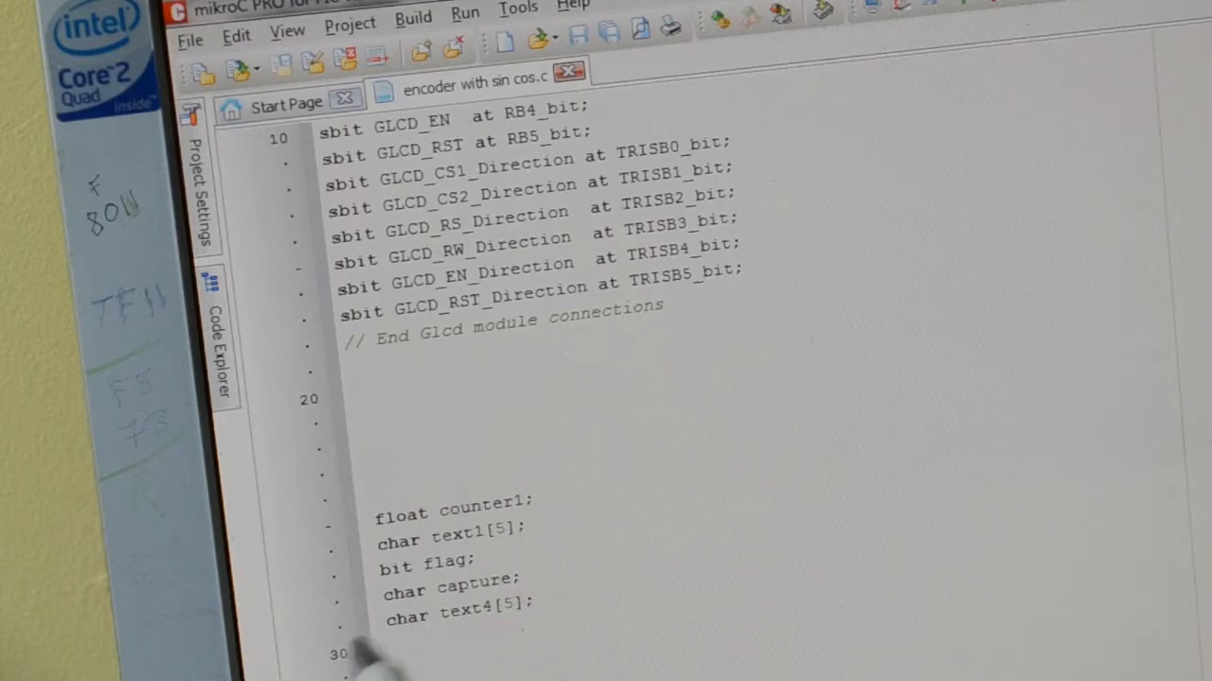
scroll(down, 3)
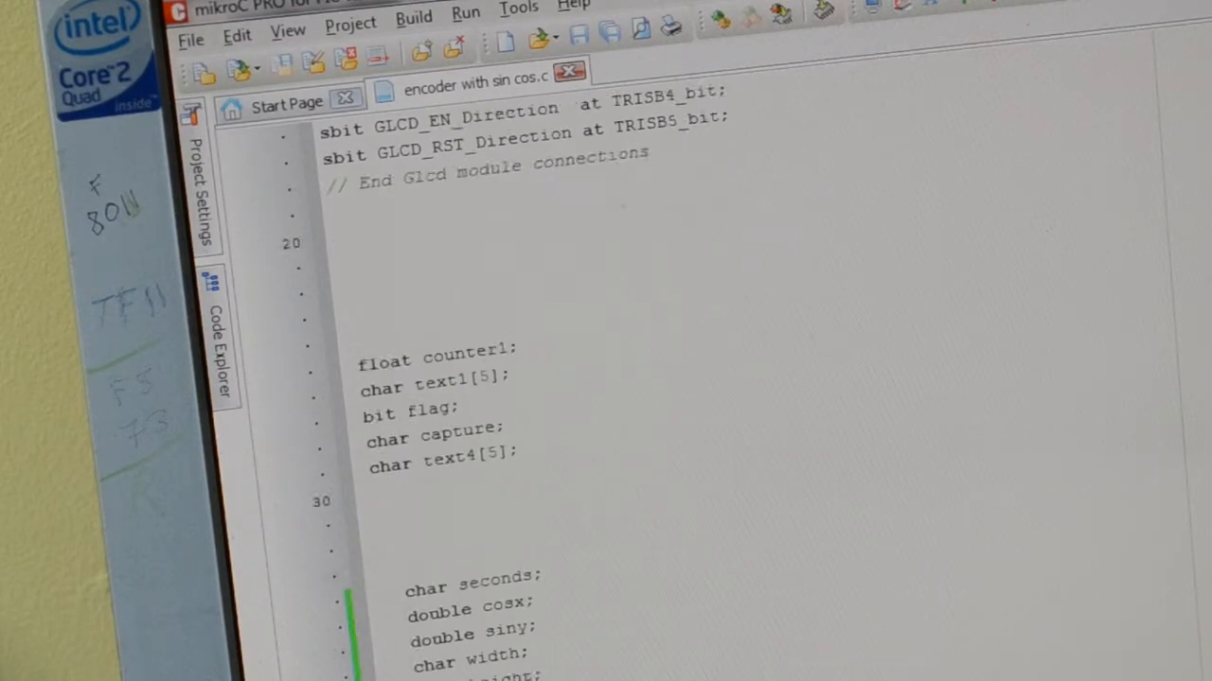
scroll(down, 3)
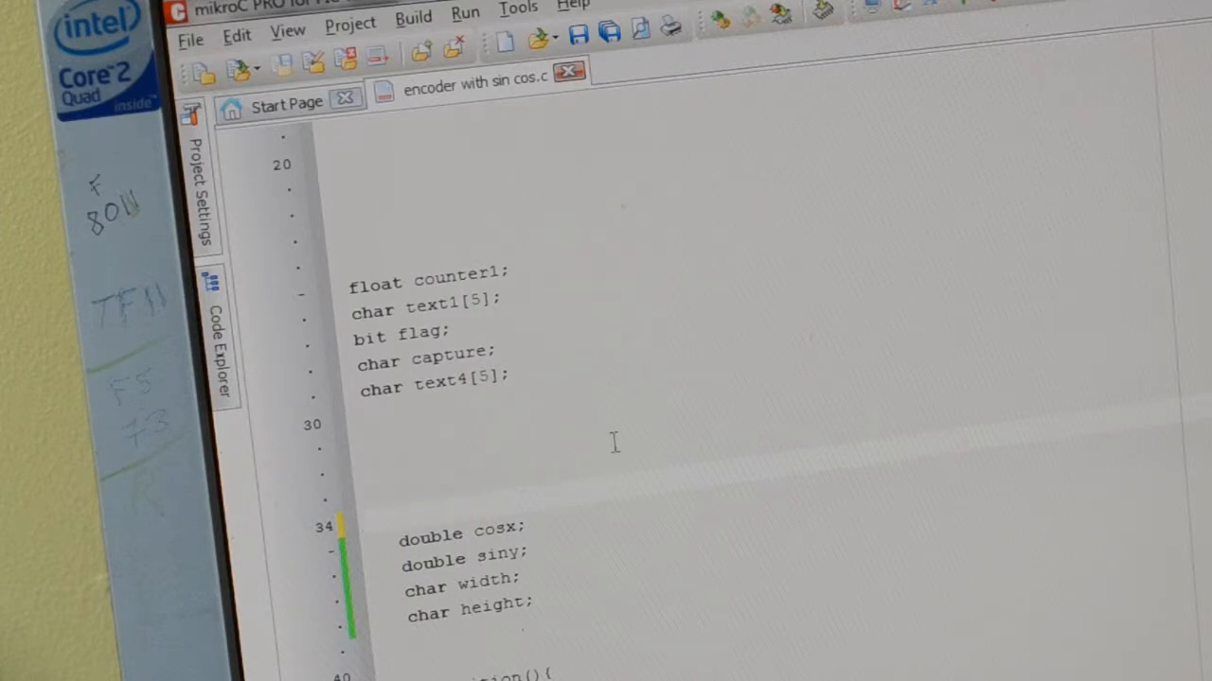
scroll(down, 3)
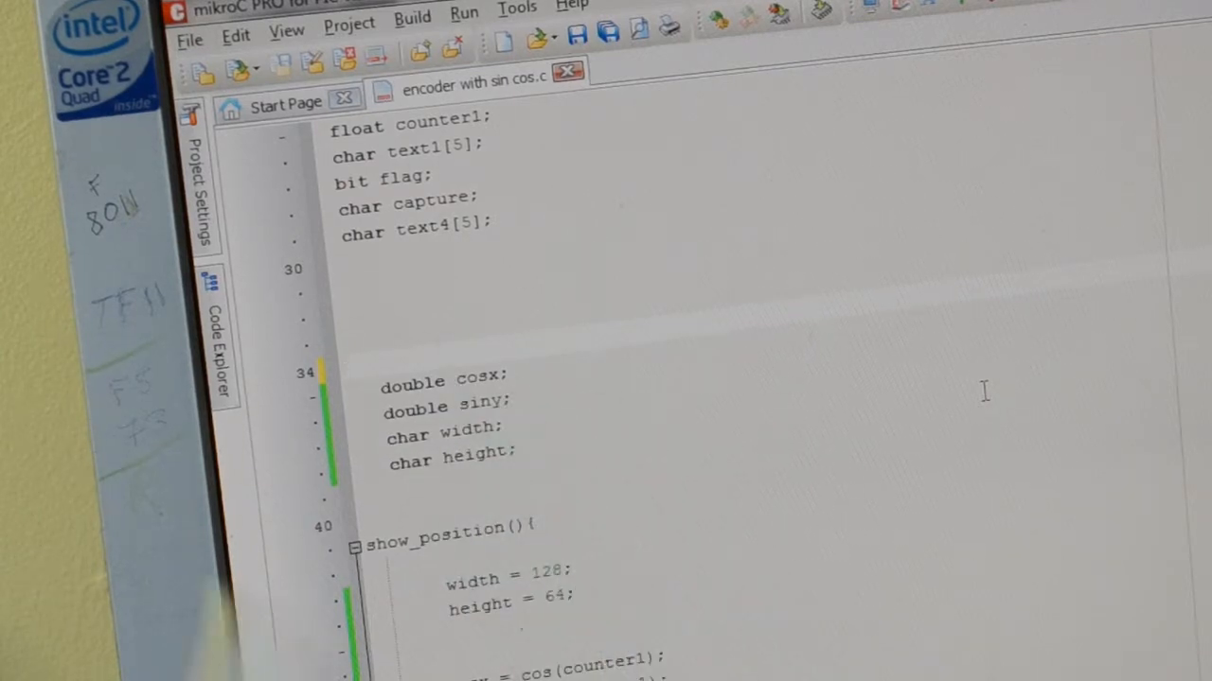
scroll(down, 3)
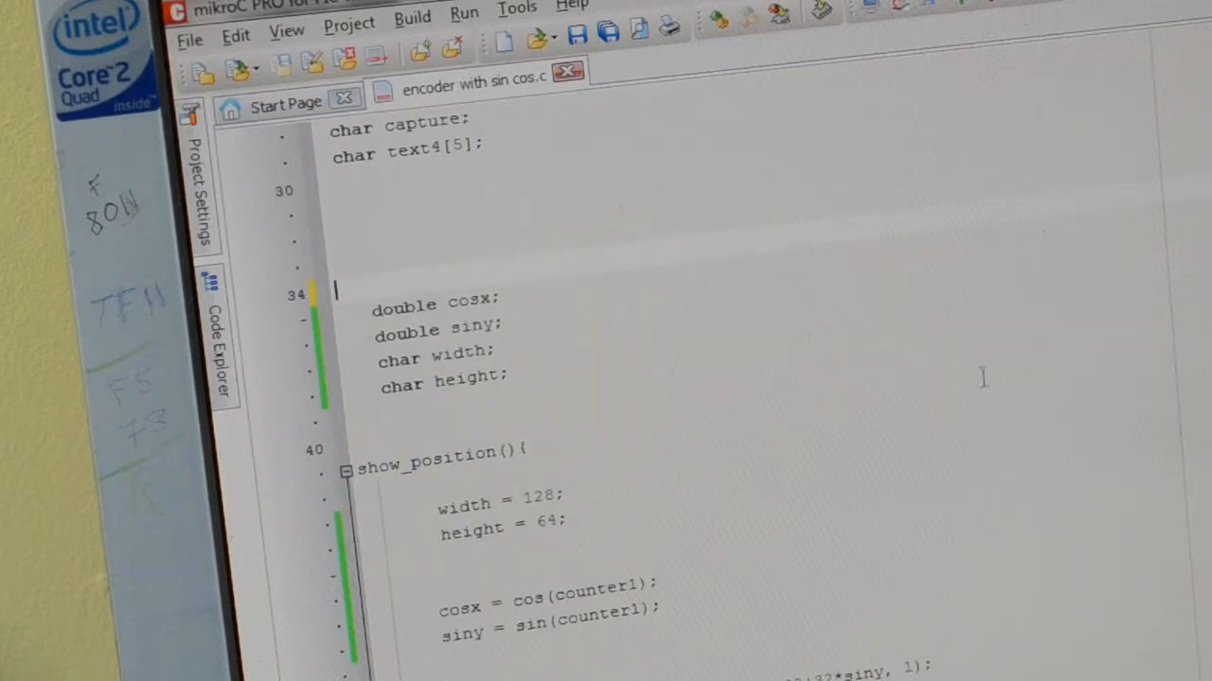
scroll(down, 3)
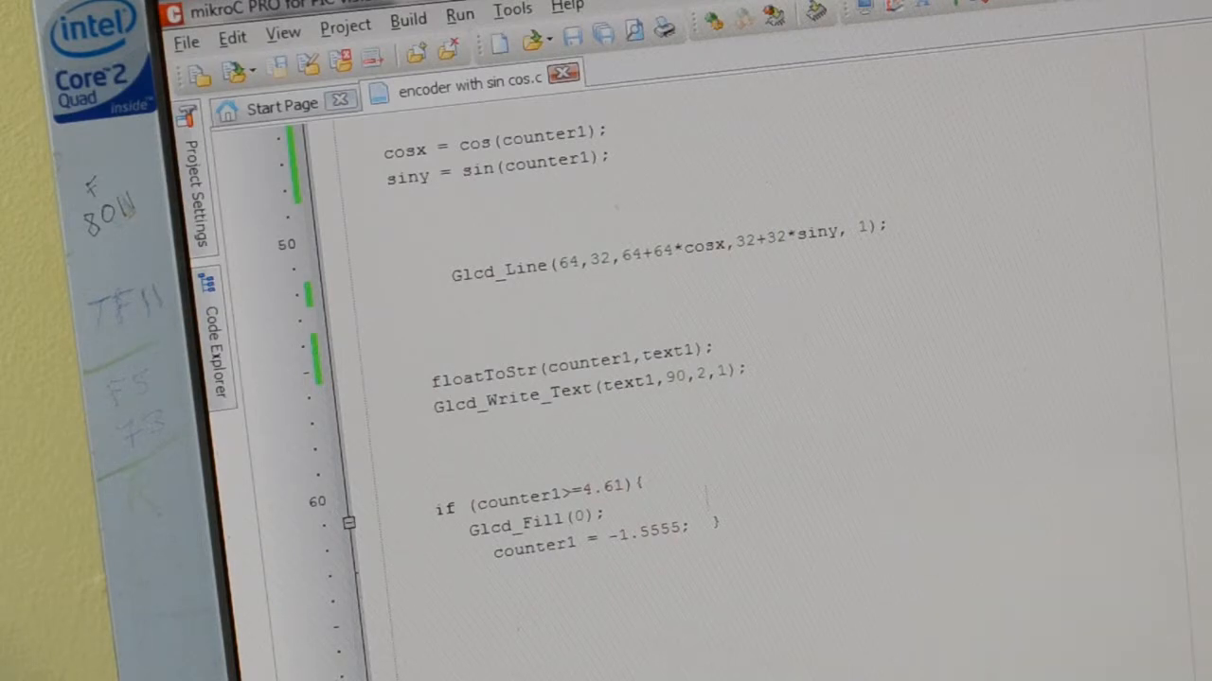
scroll(down, 3)
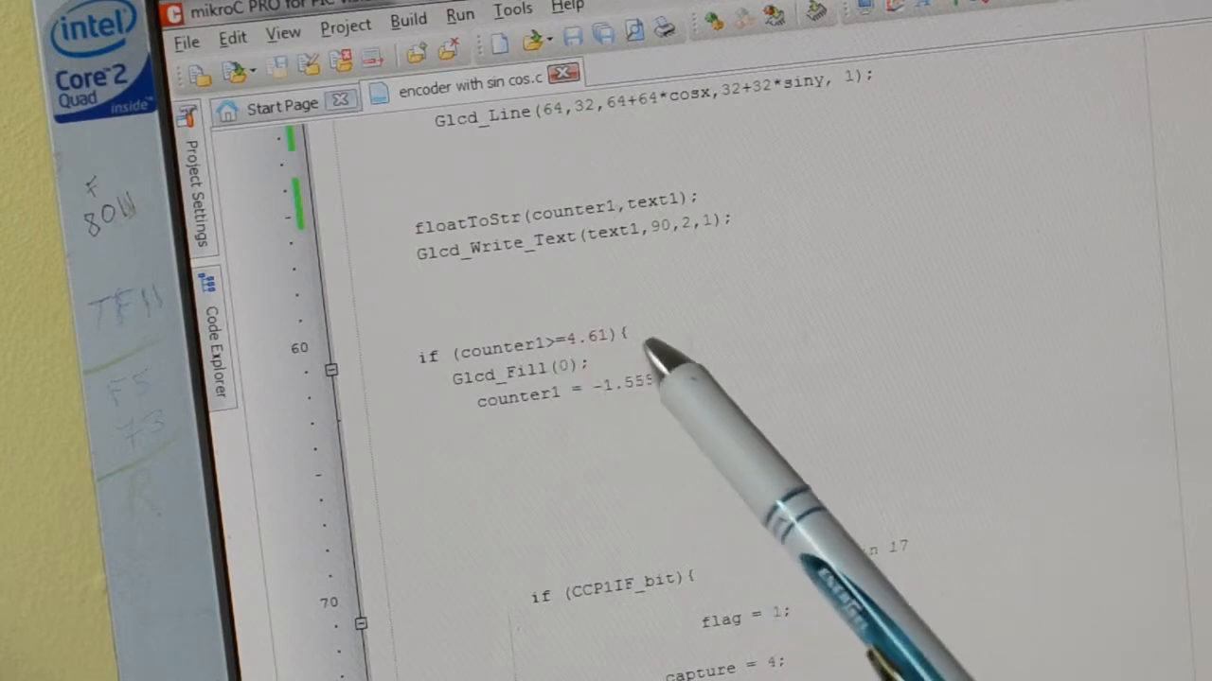
mouse_move(568, 444)
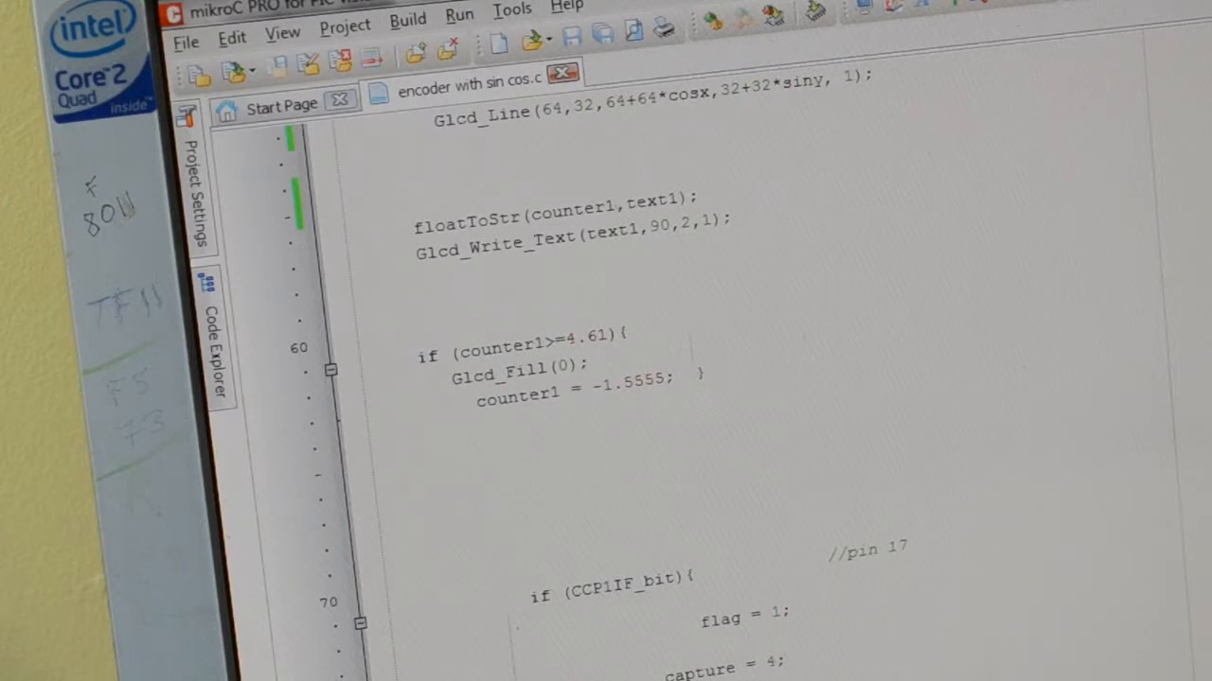
mouse_move(686, 416)
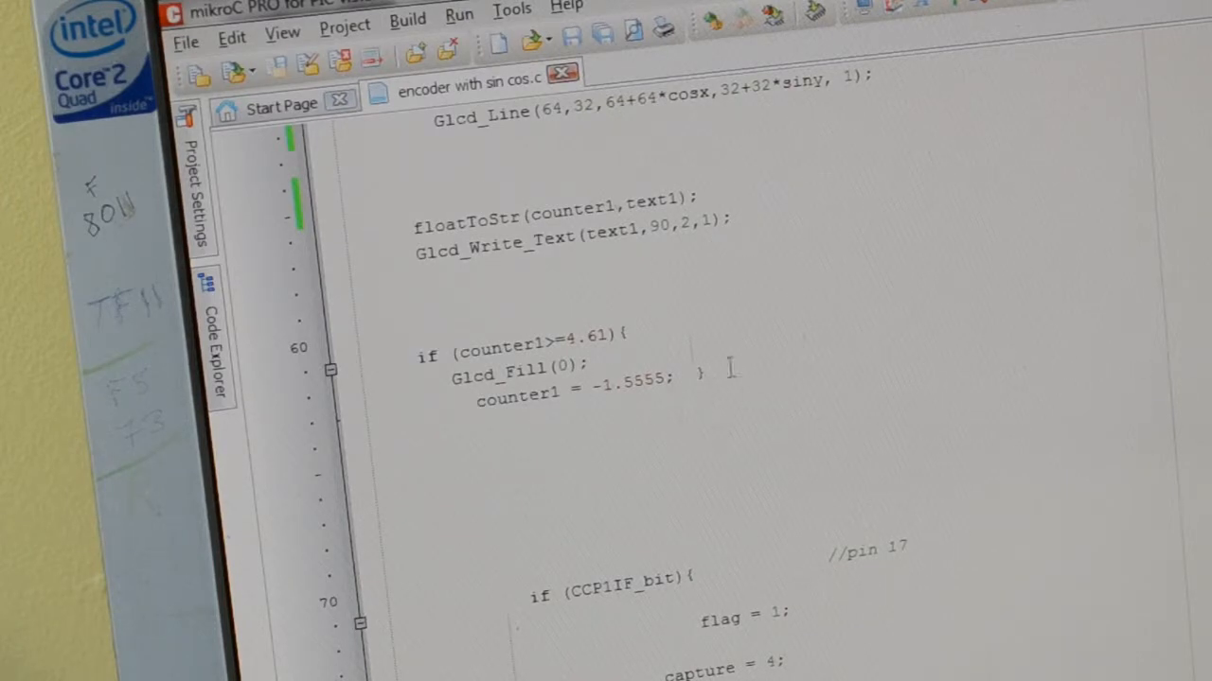
scroll(down, 3)
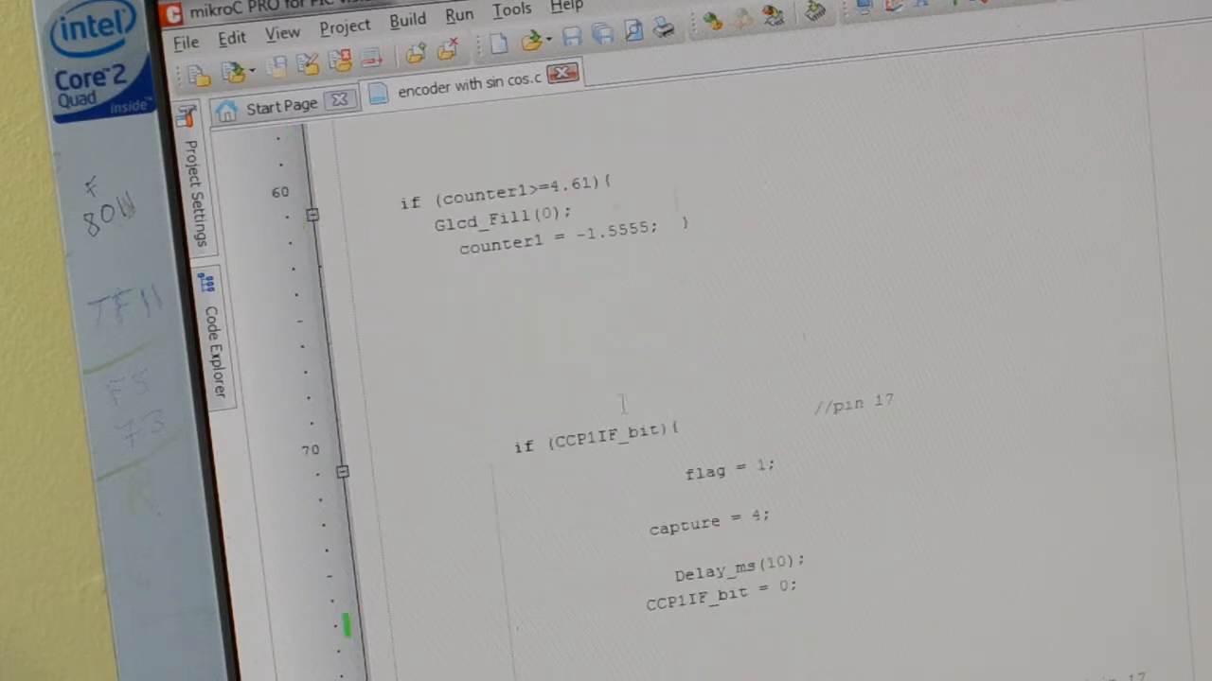
scroll(down, 3)
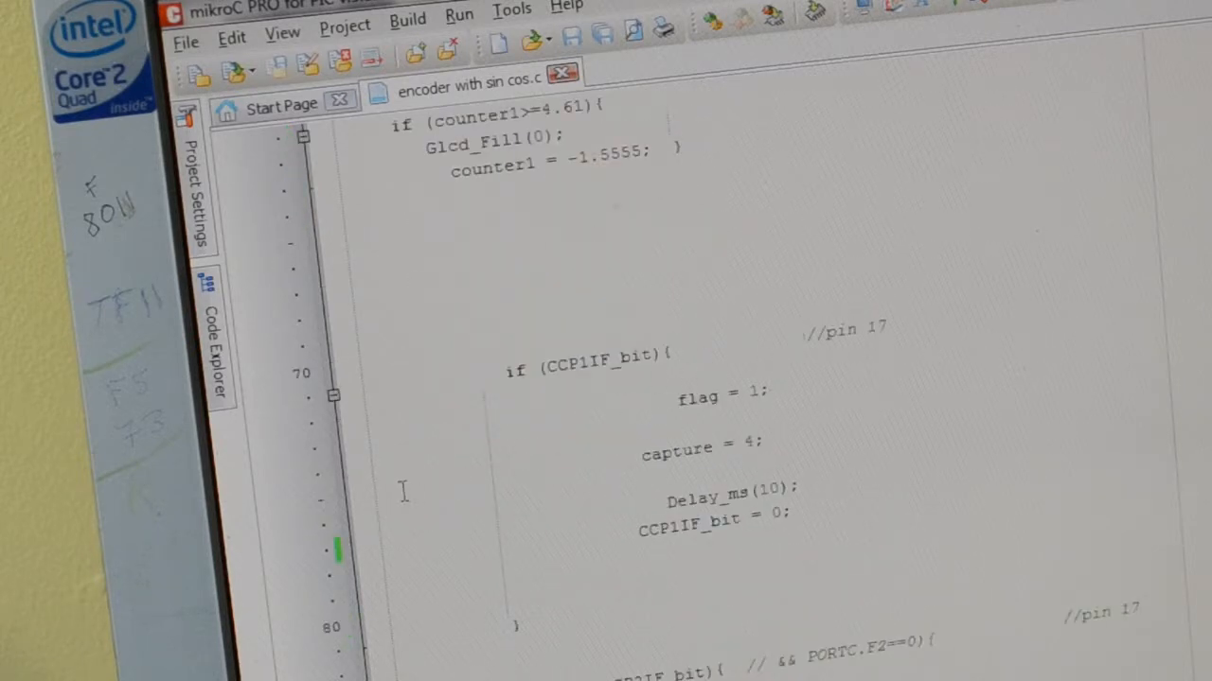
scroll(down, 3)
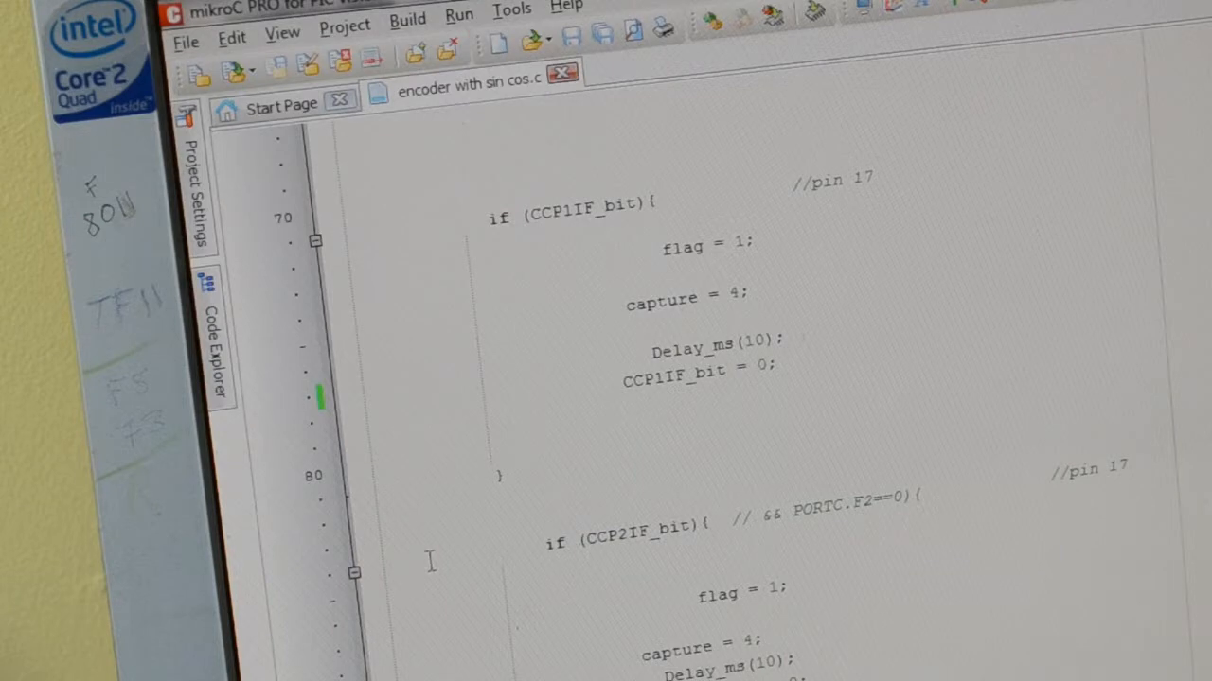
scroll(down, 3)
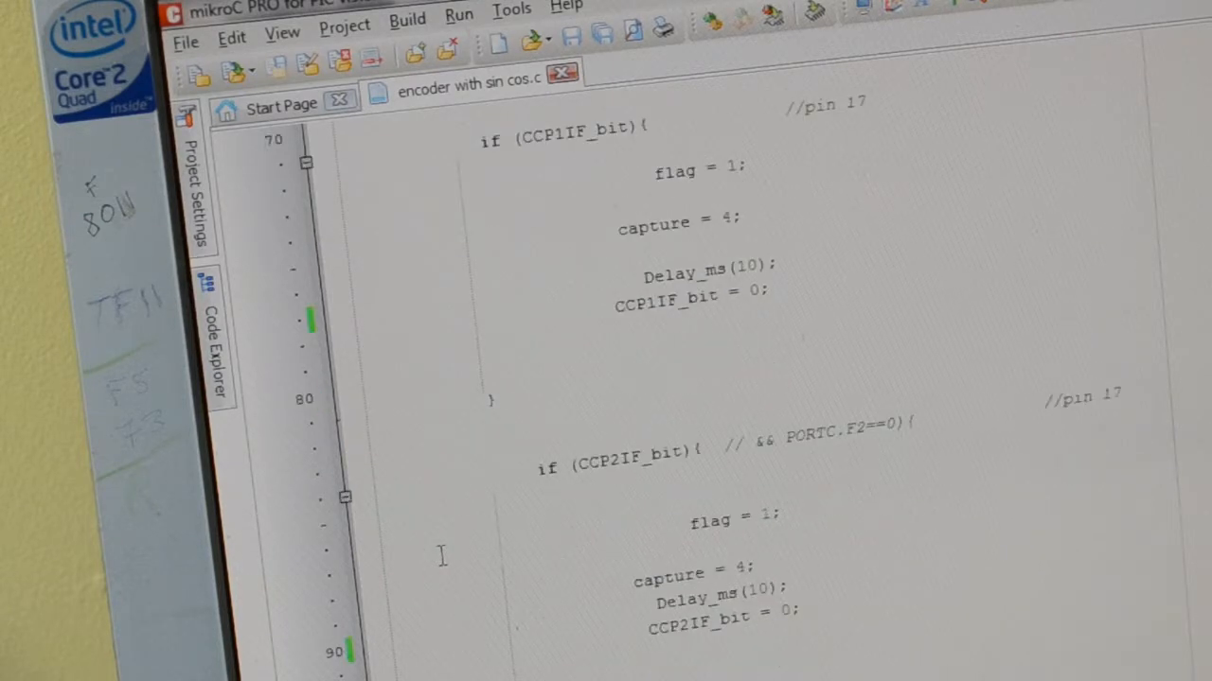
scroll(down, 3)
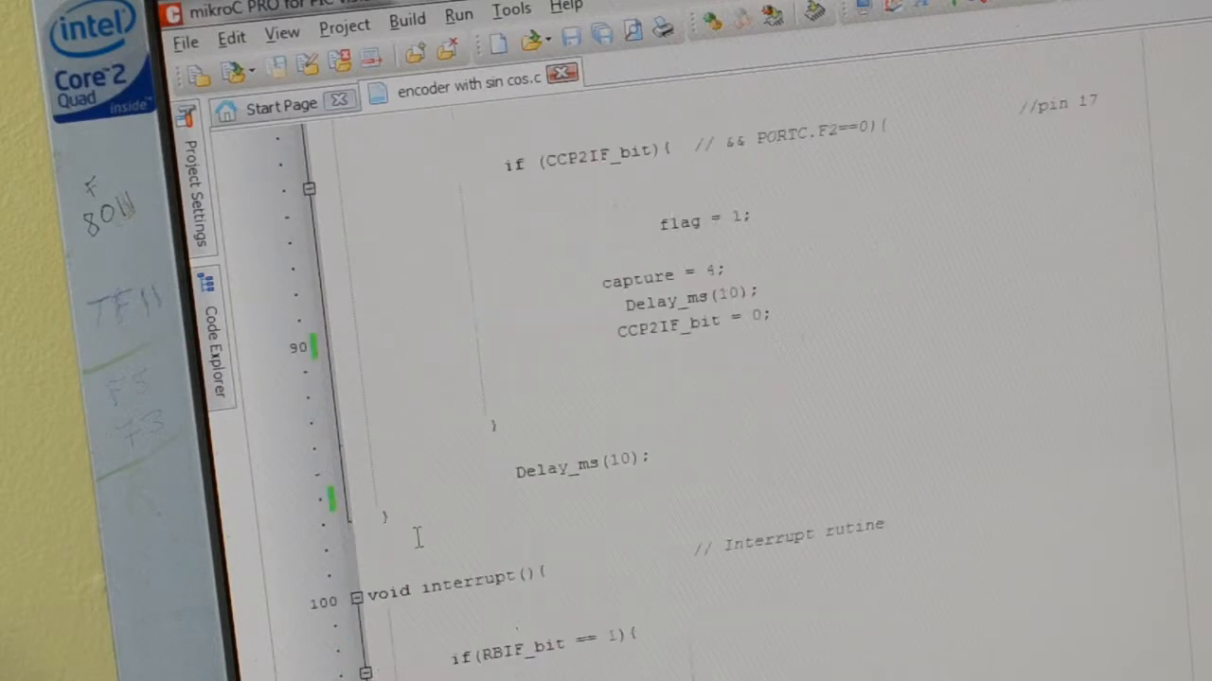
scroll(down, 3)
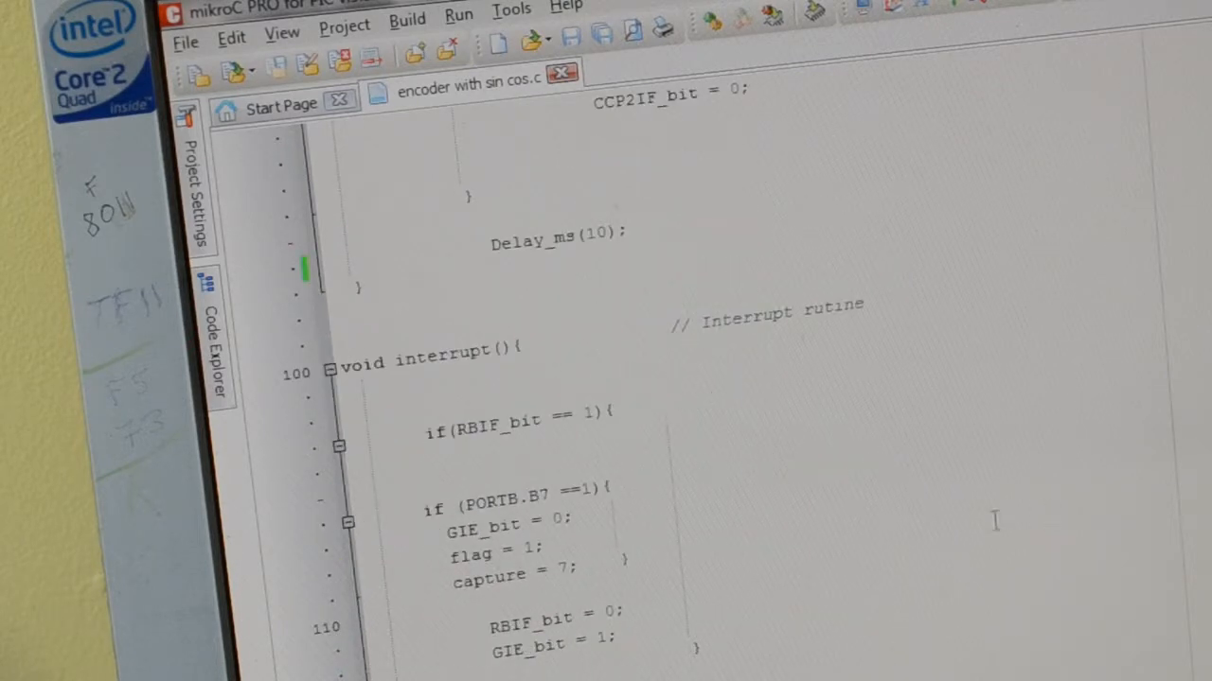
scroll(down, 3)
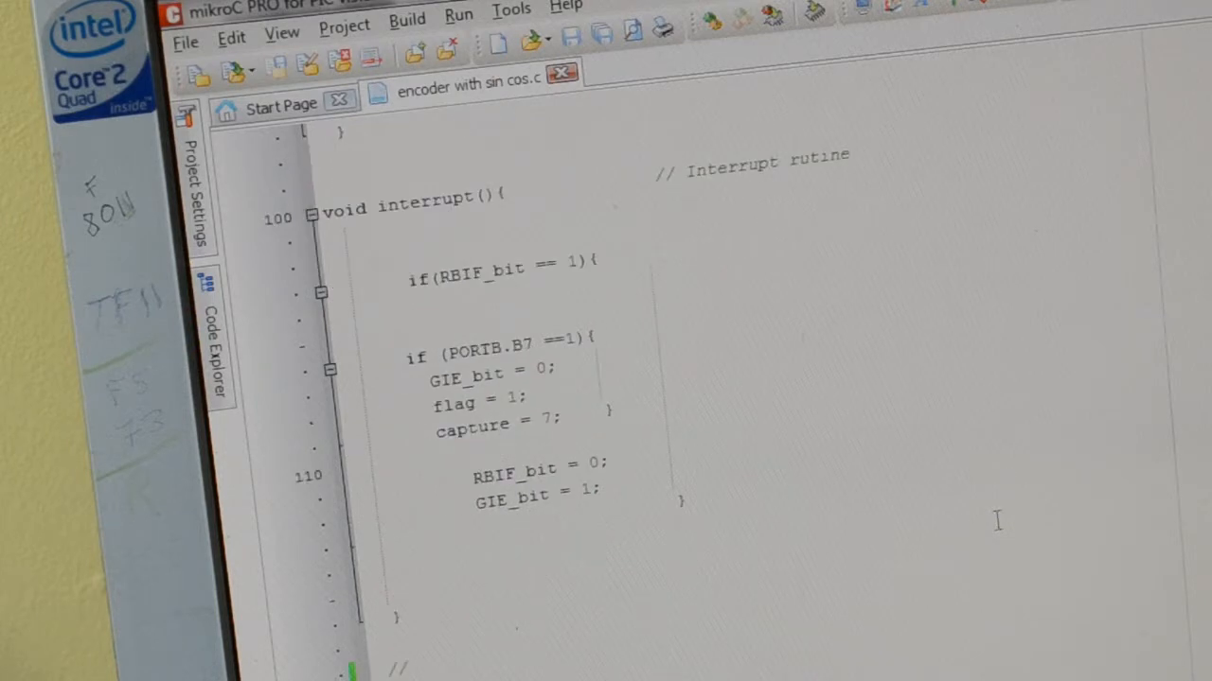
scroll(down, 3)
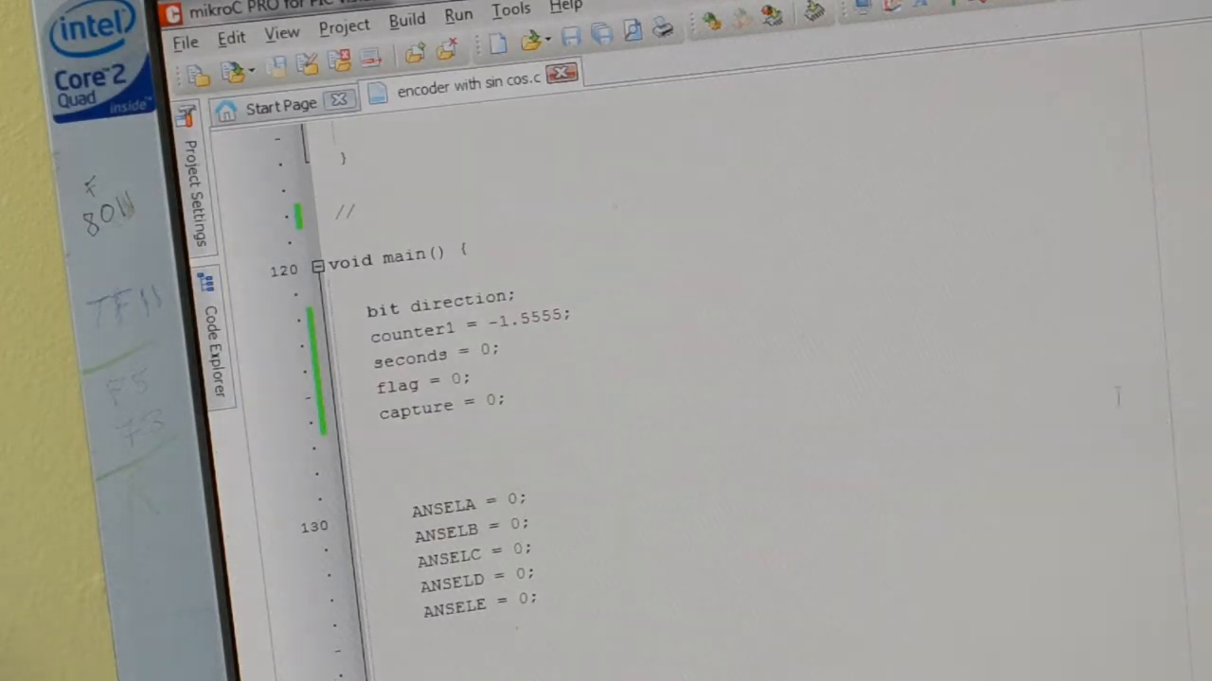
scroll(down, 3)
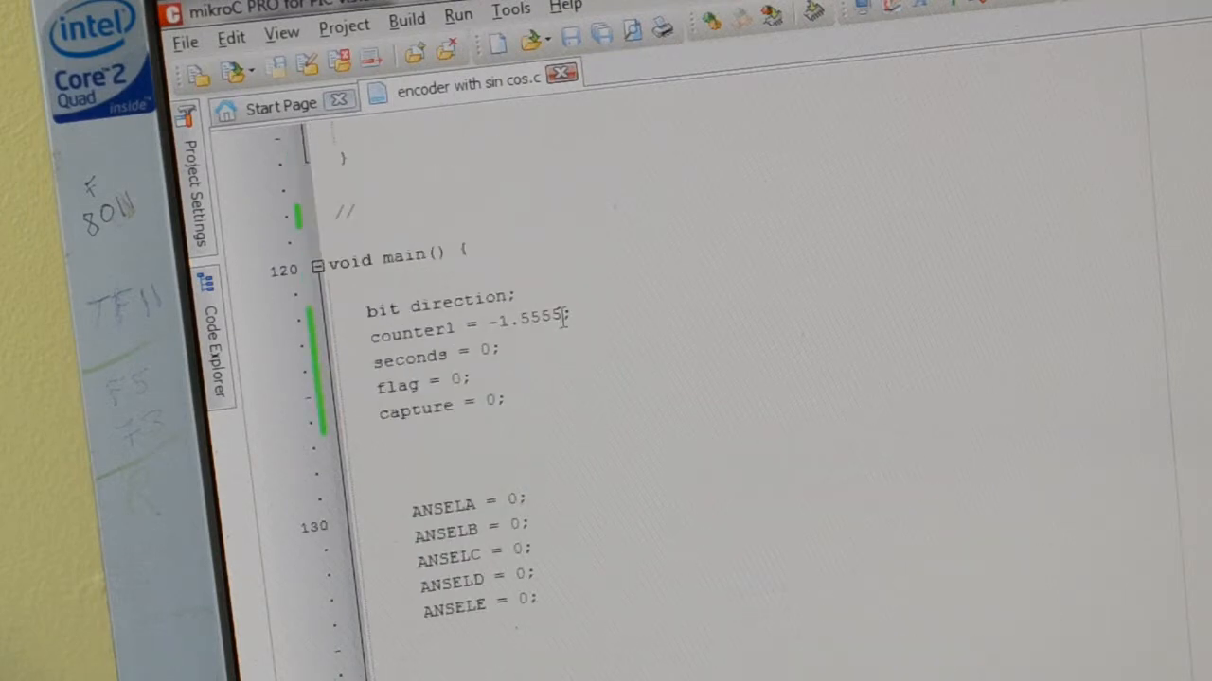
scroll(down, 3)
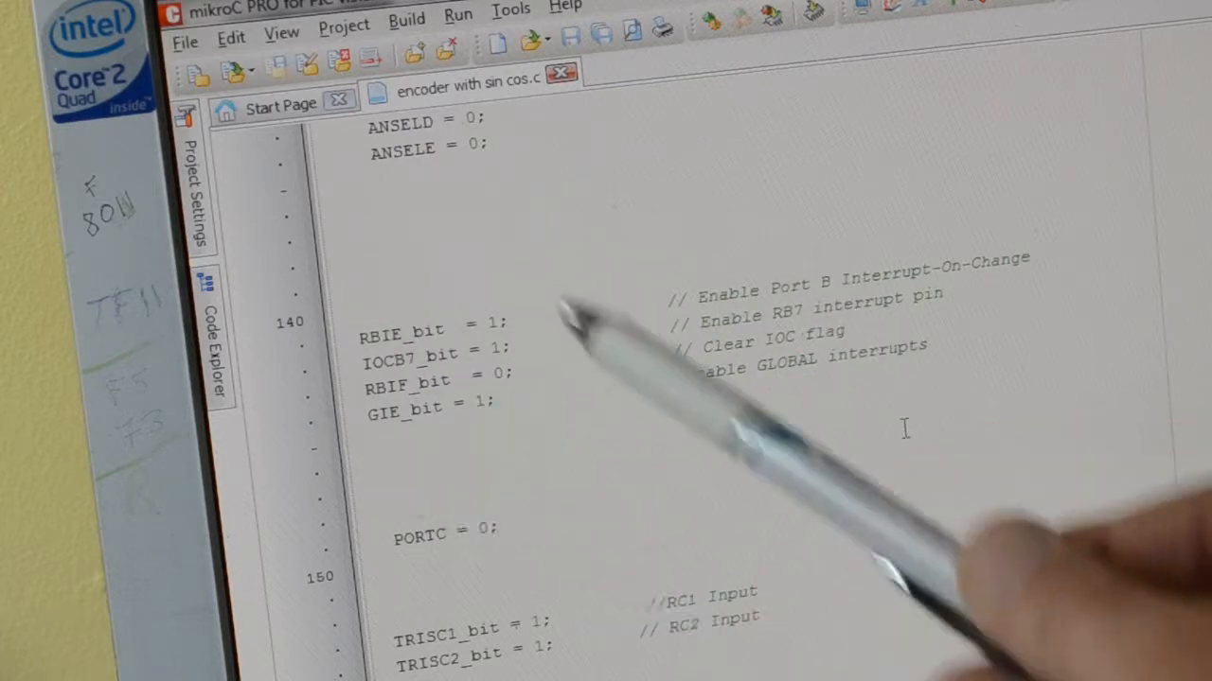
scroll(down, 3)
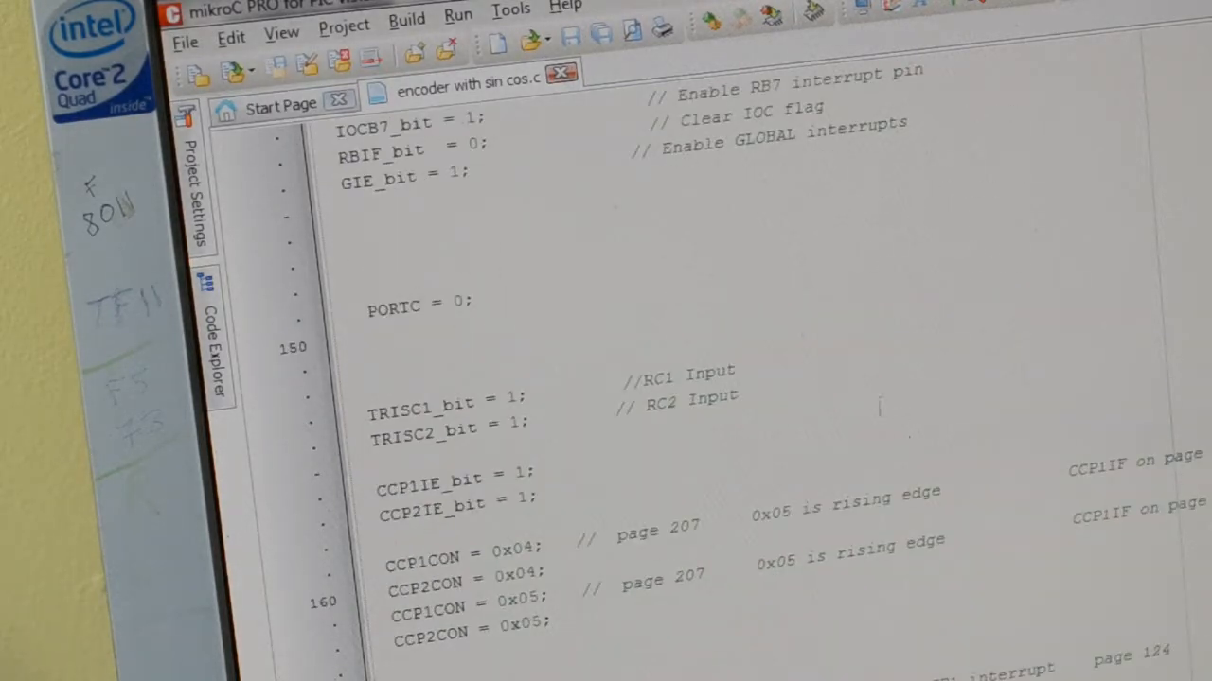
scroll(down, 3)
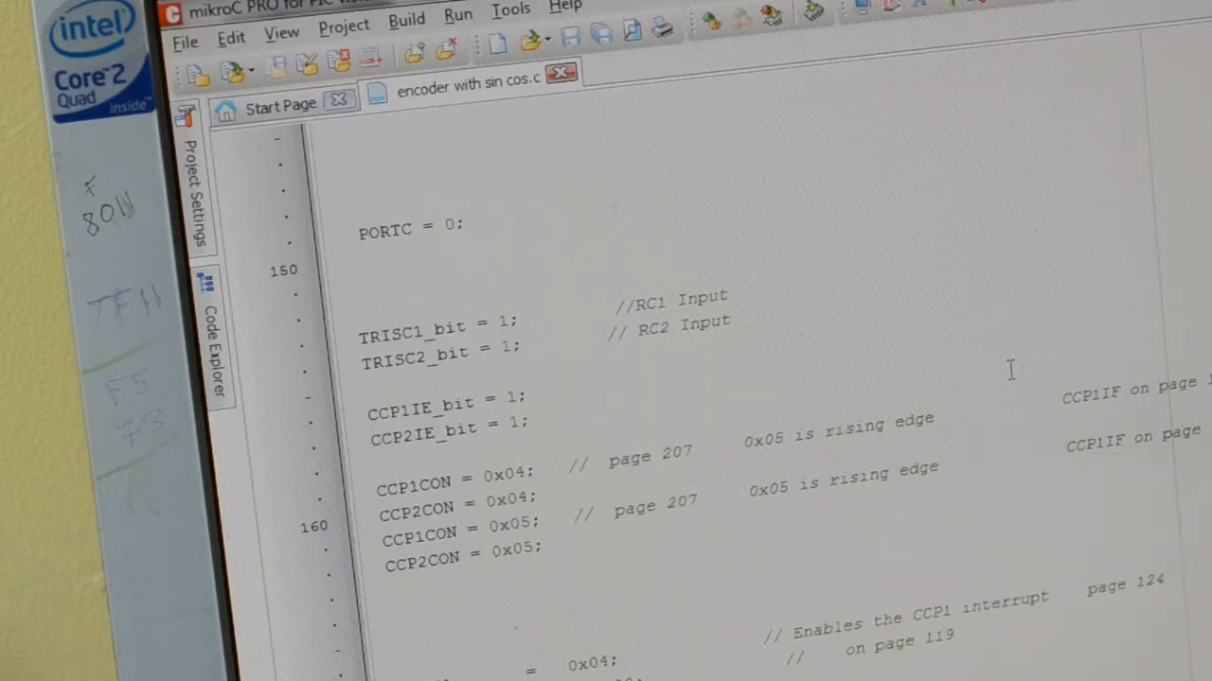
scroll(down, 3)
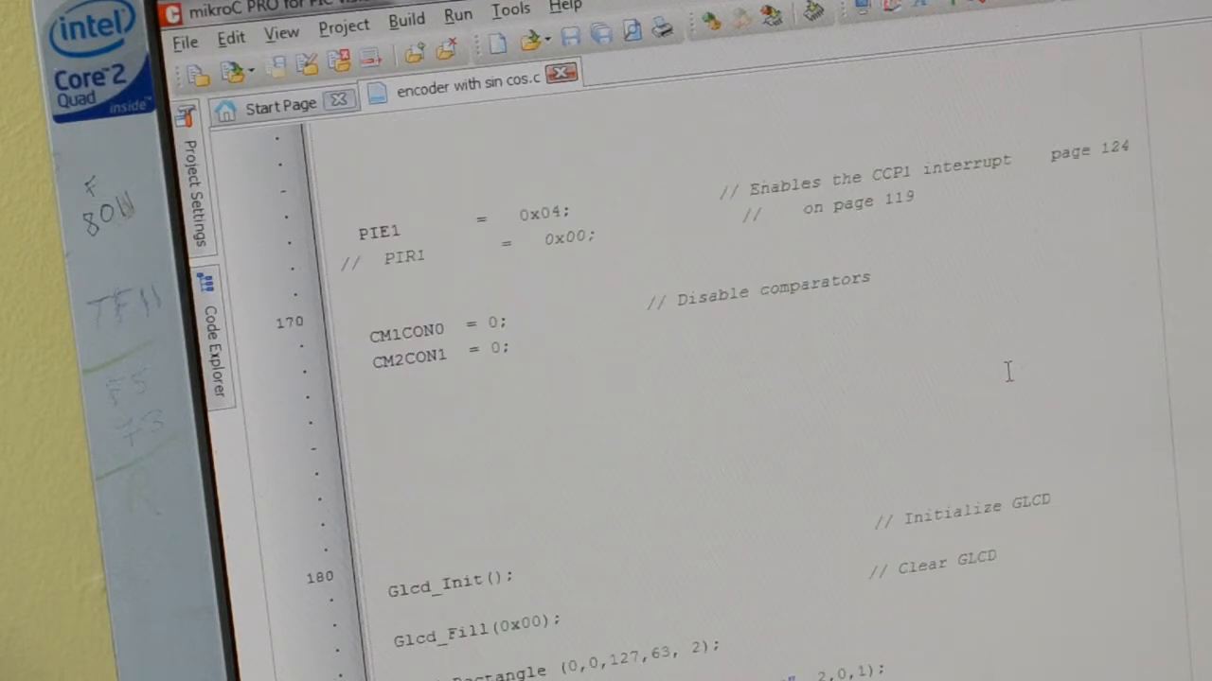
scroll(down, 3)
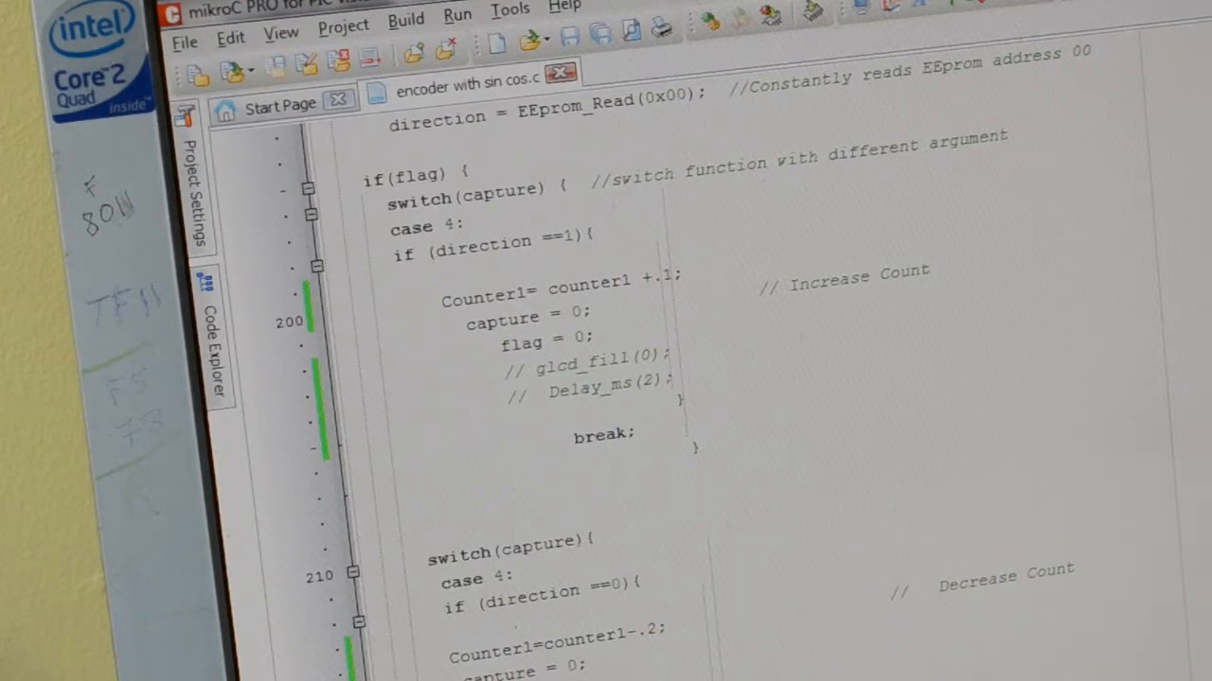
scroll(down, 3)
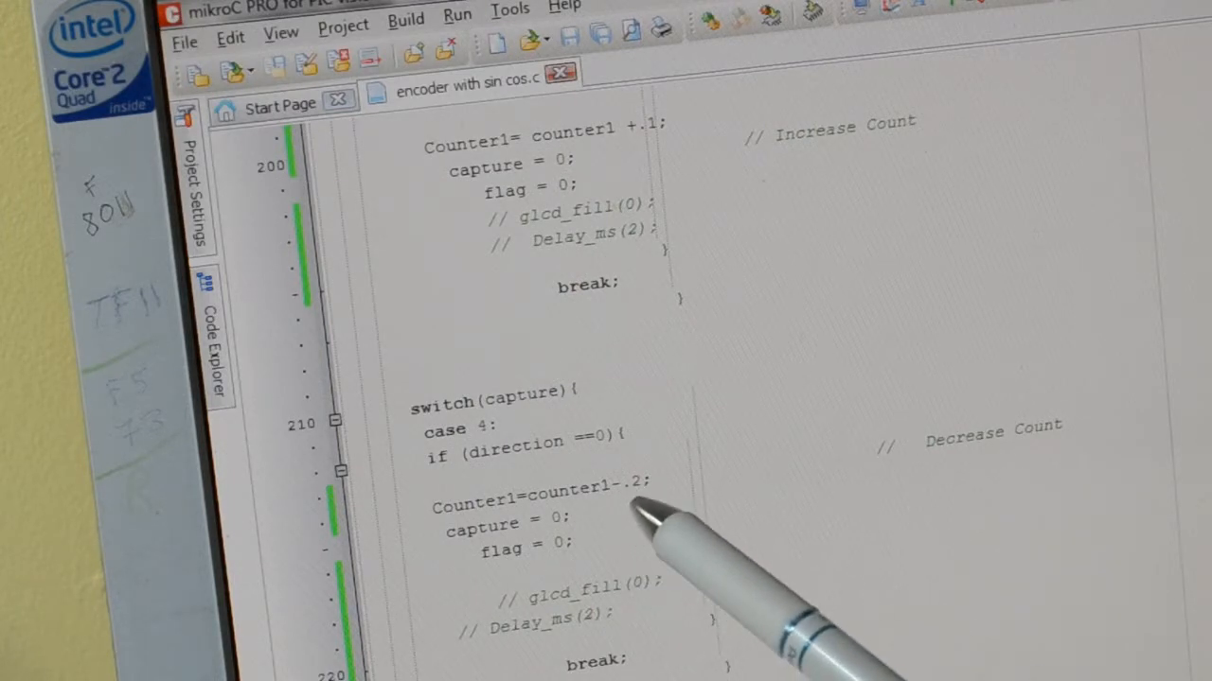
scroll(down, 3)
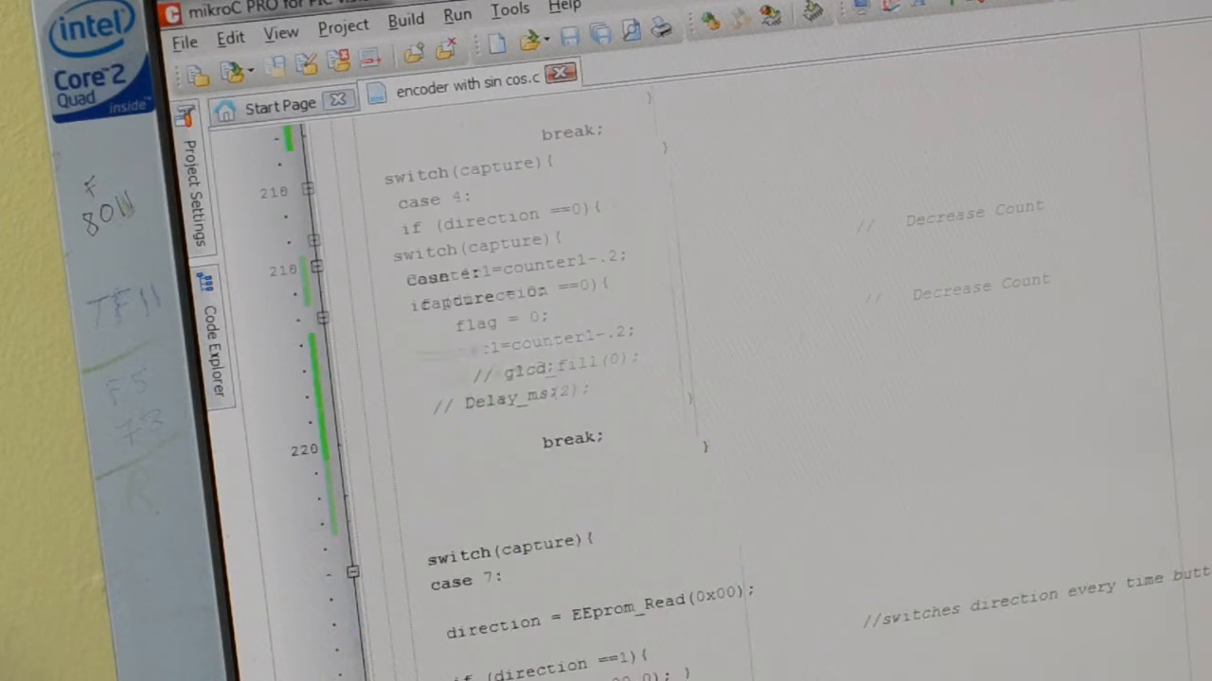
scroll(down, 3)
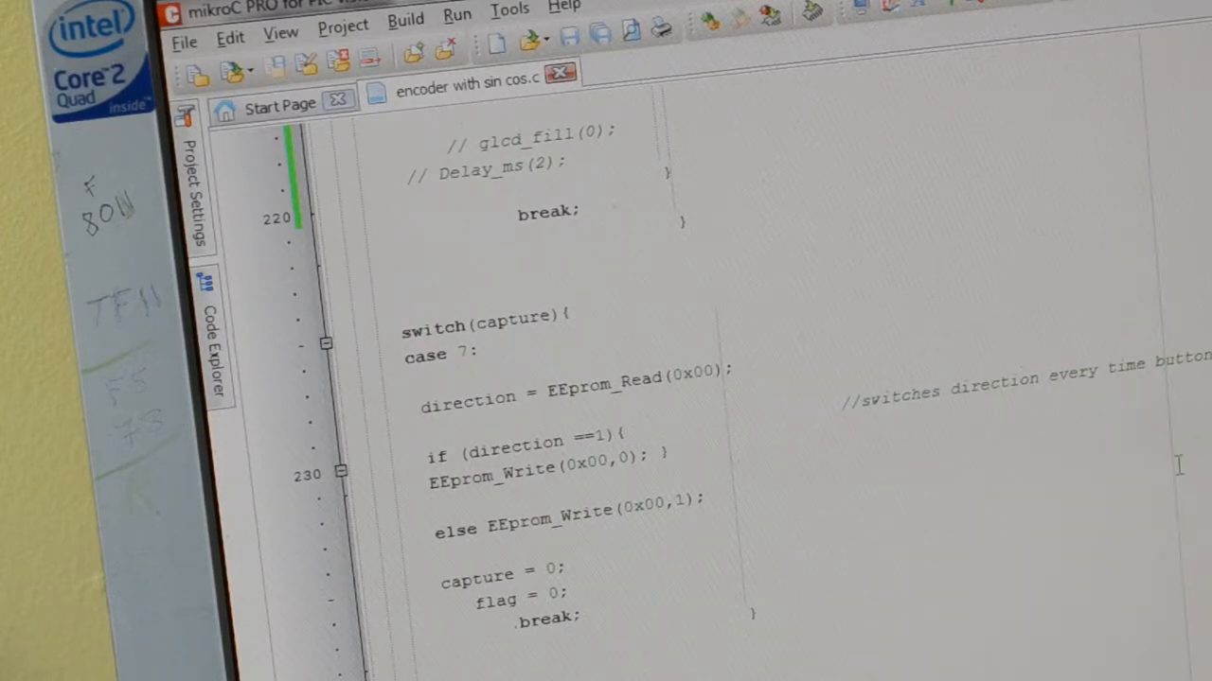
scroll(down, 3)
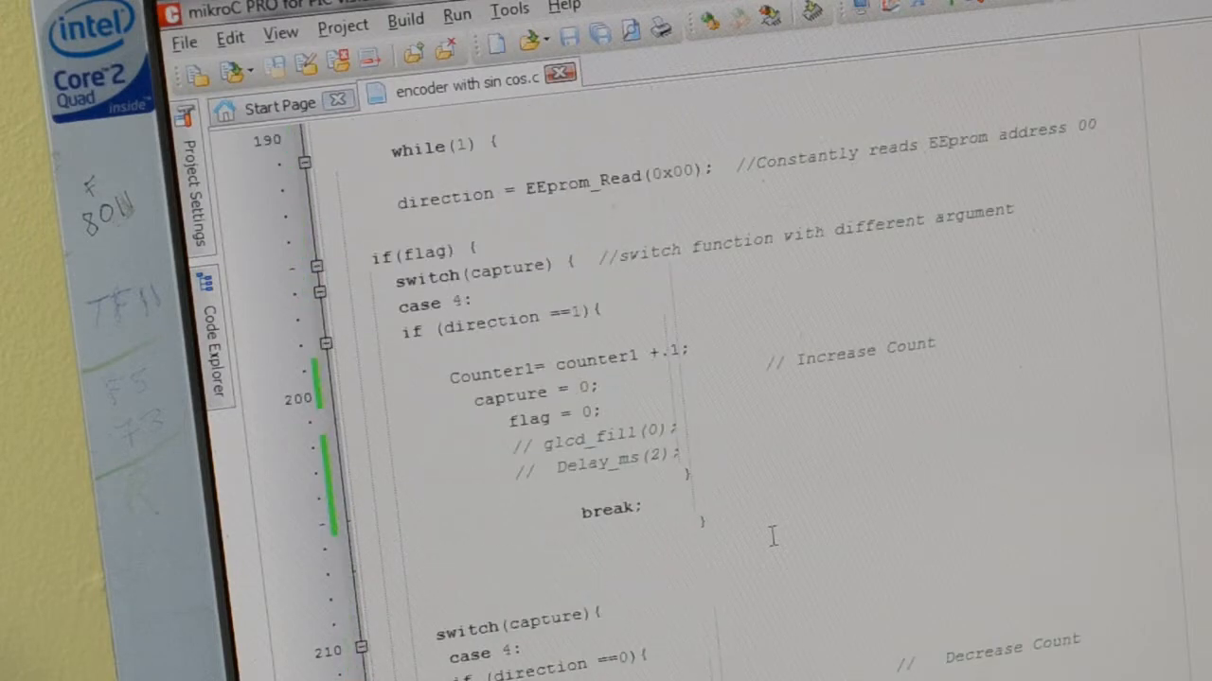
scroll(down, 3)
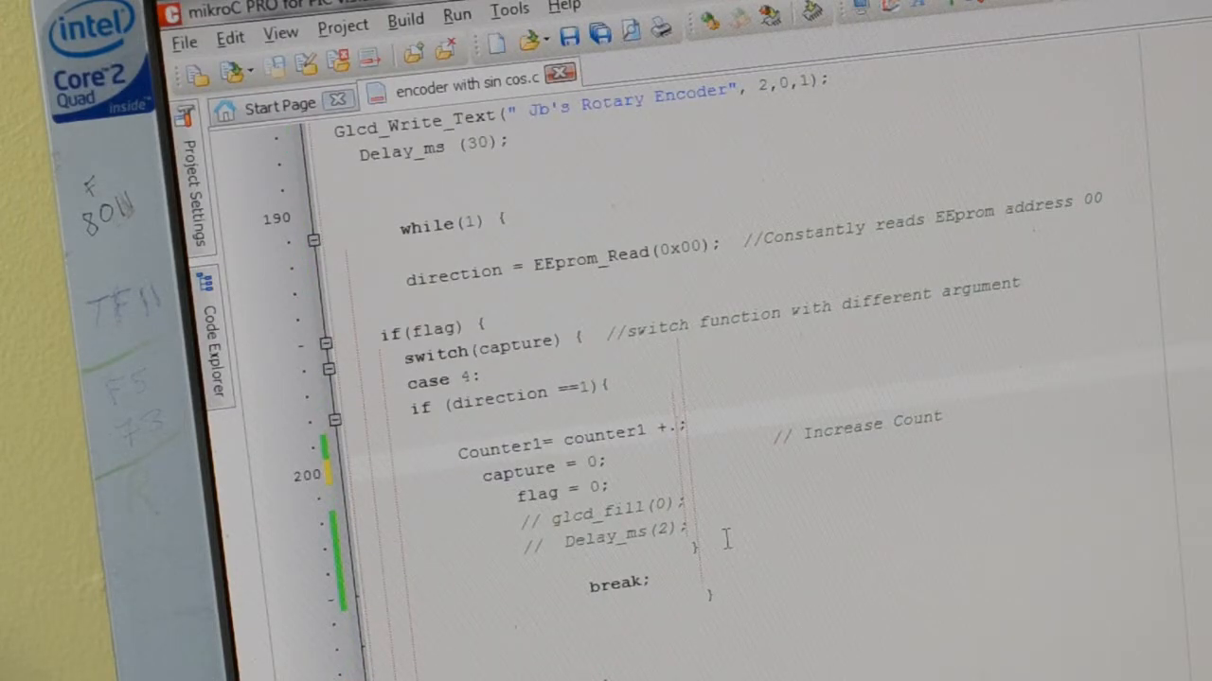
key(Backspace)
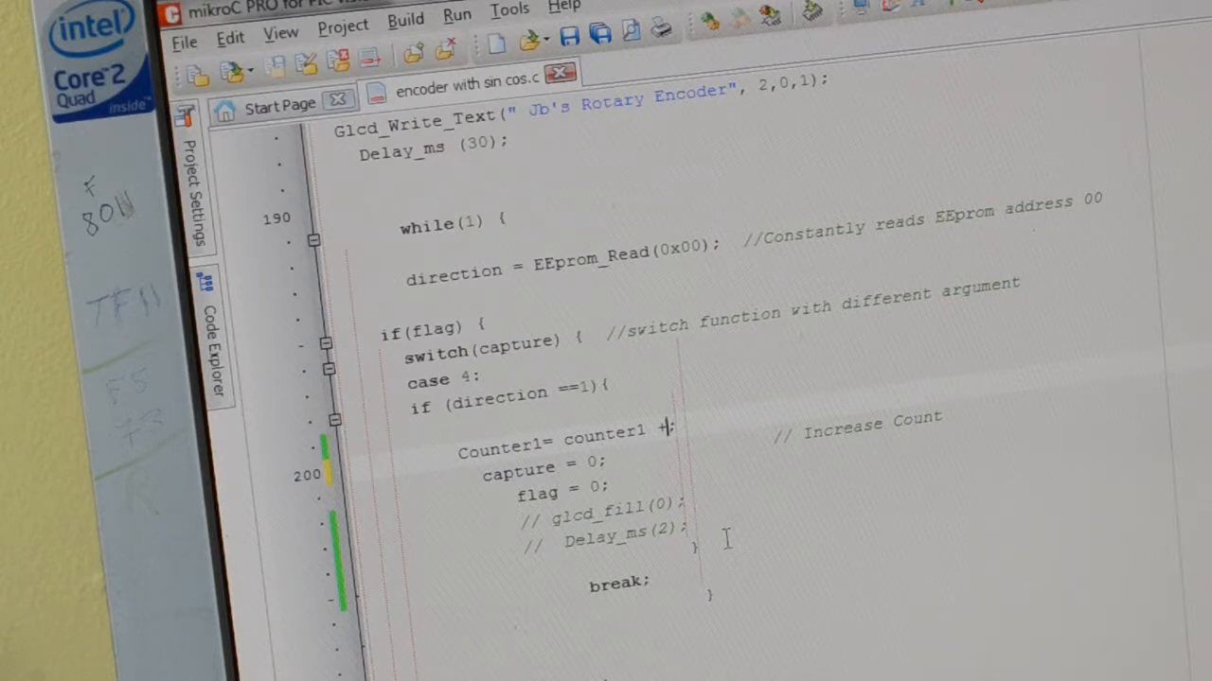
text(1)
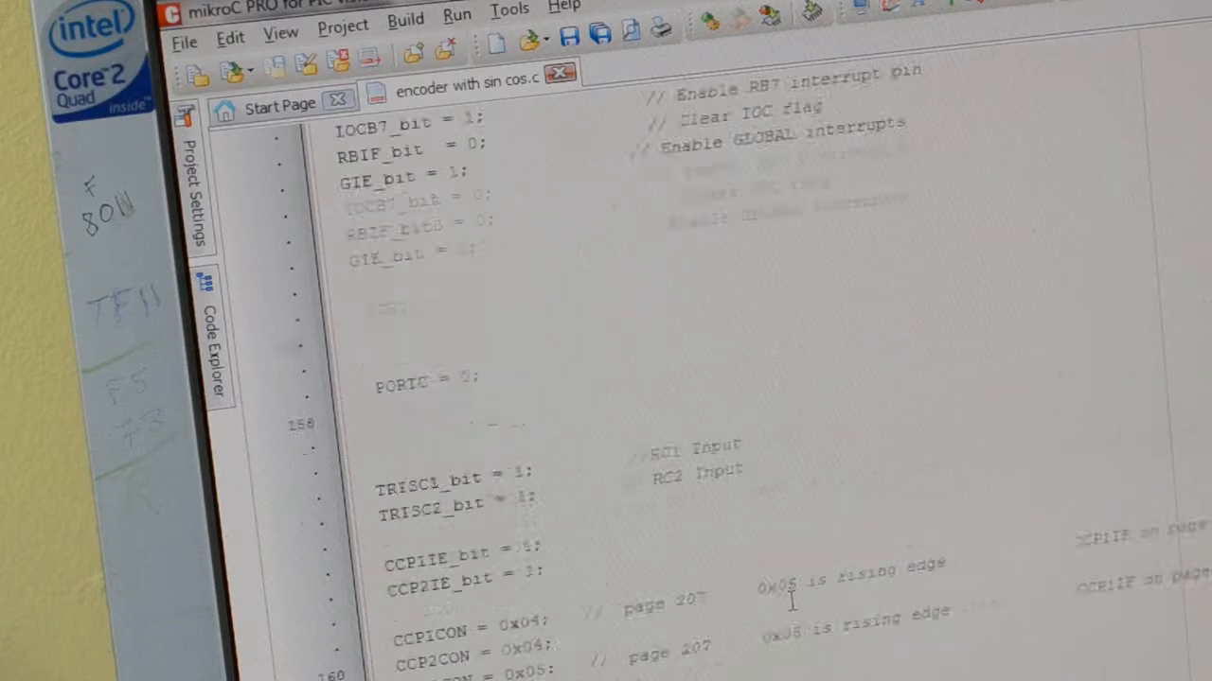
Set the reset condition to counter1 >= 60, resetting the counter to 0
scroll(down, 3)
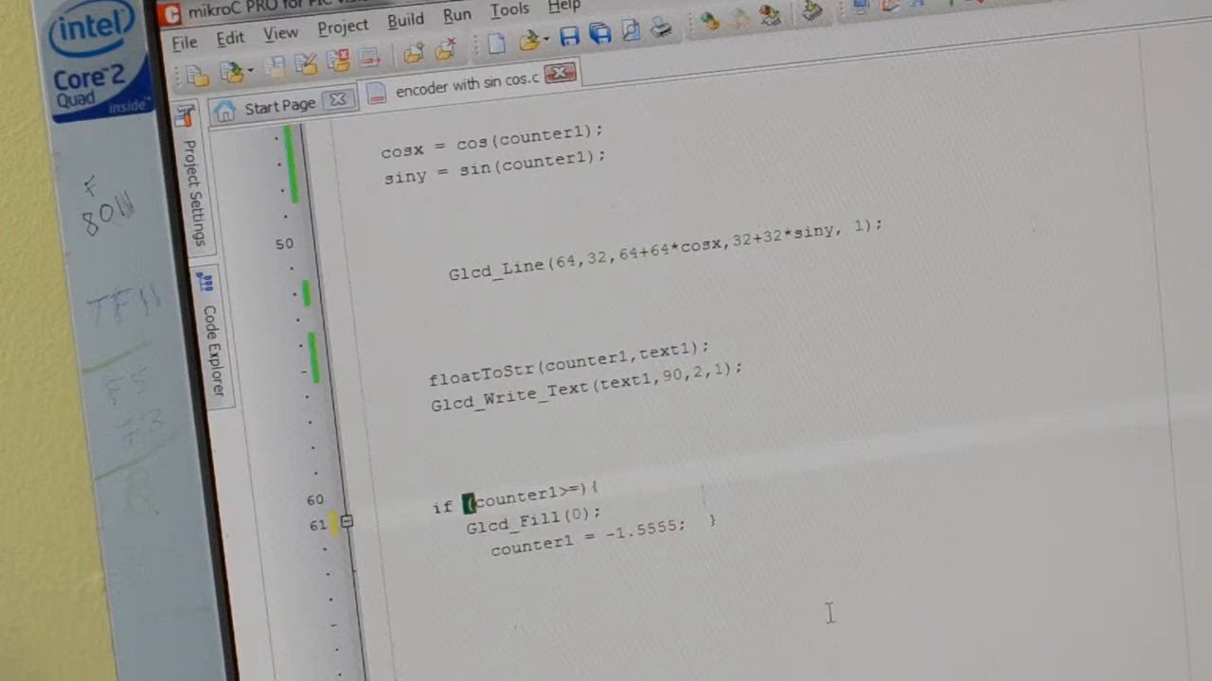
text(6)
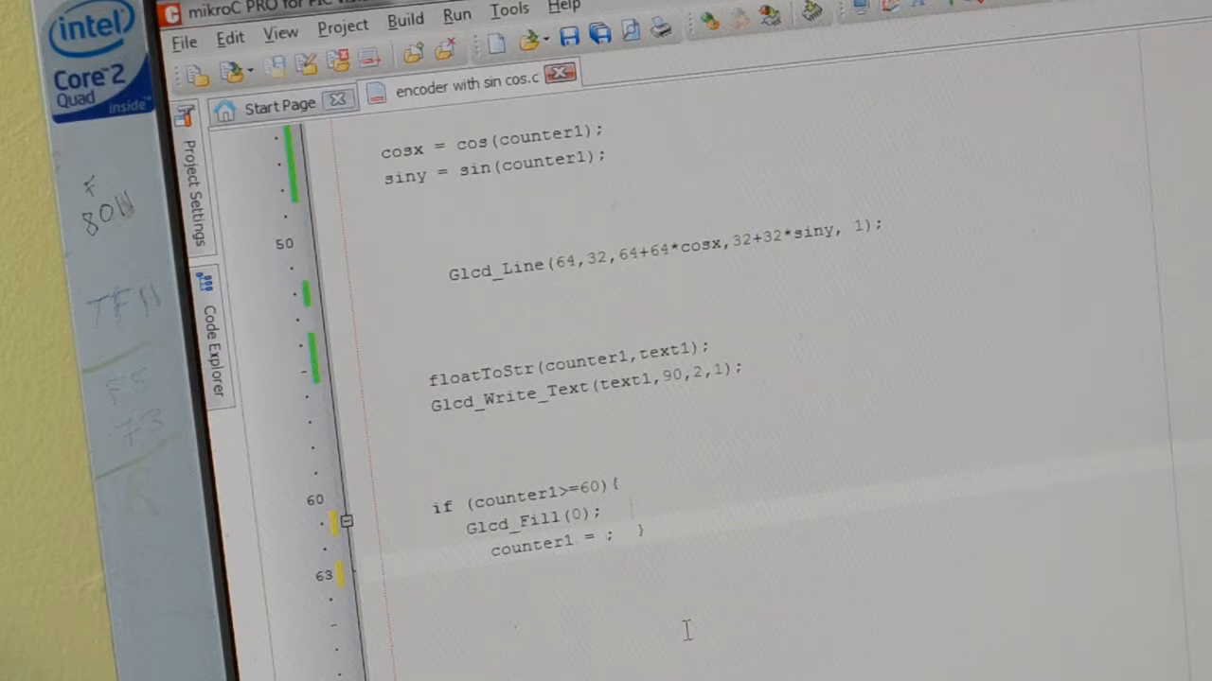
text(0)
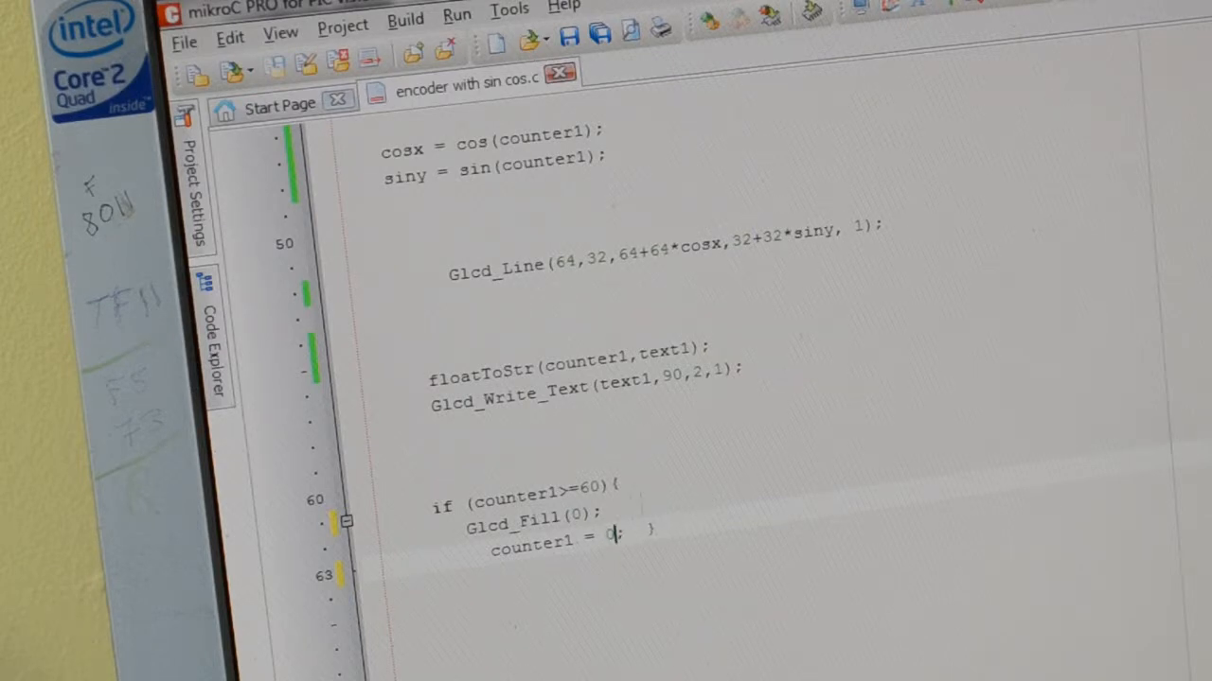
Initialise counter1 to 0 in main()
scroll(down, 3)
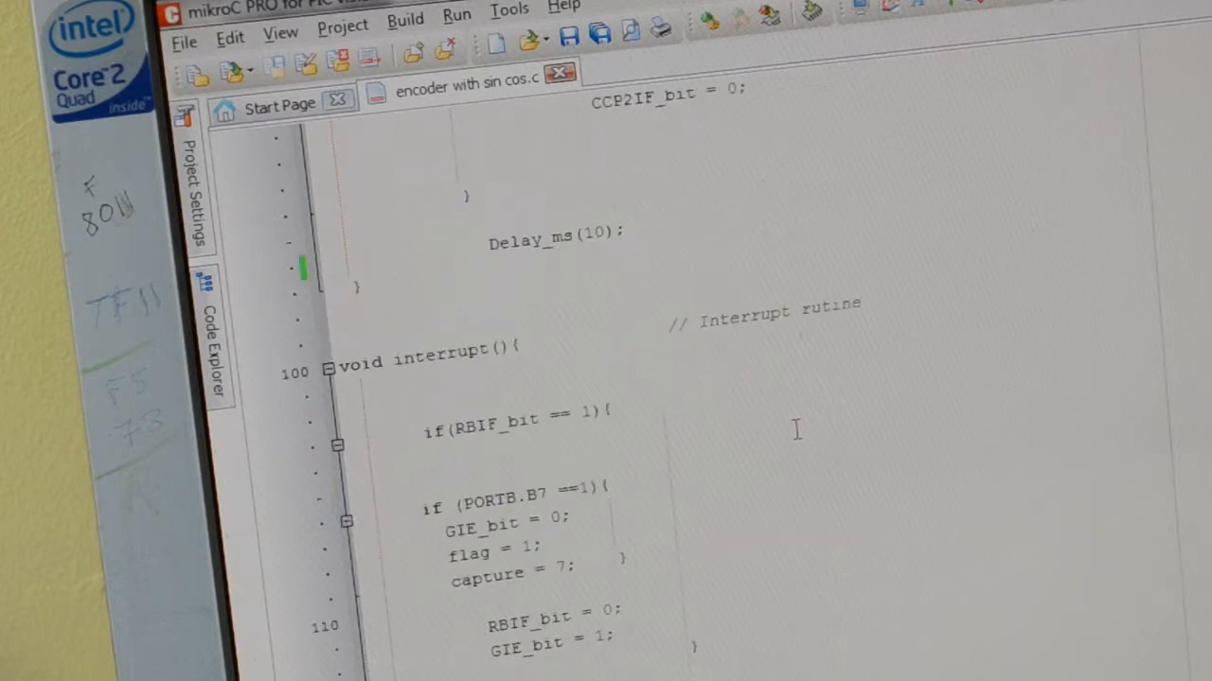
scroll(down, 3)
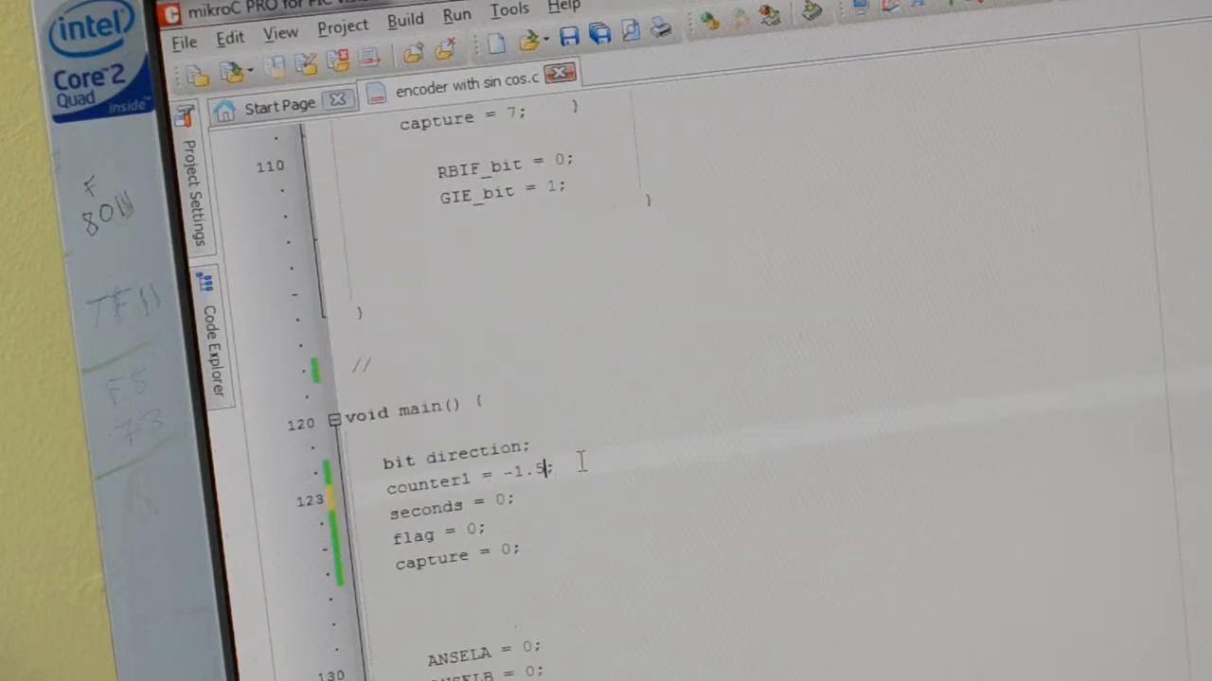
key(Backspace)
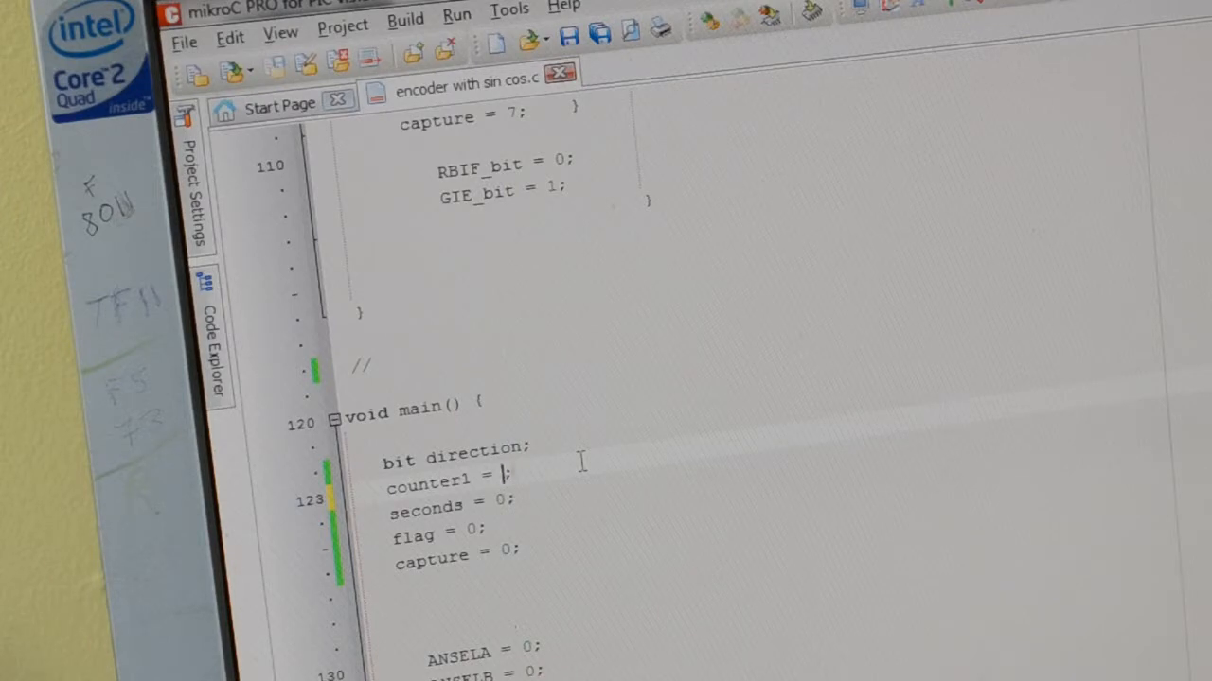
text(0)
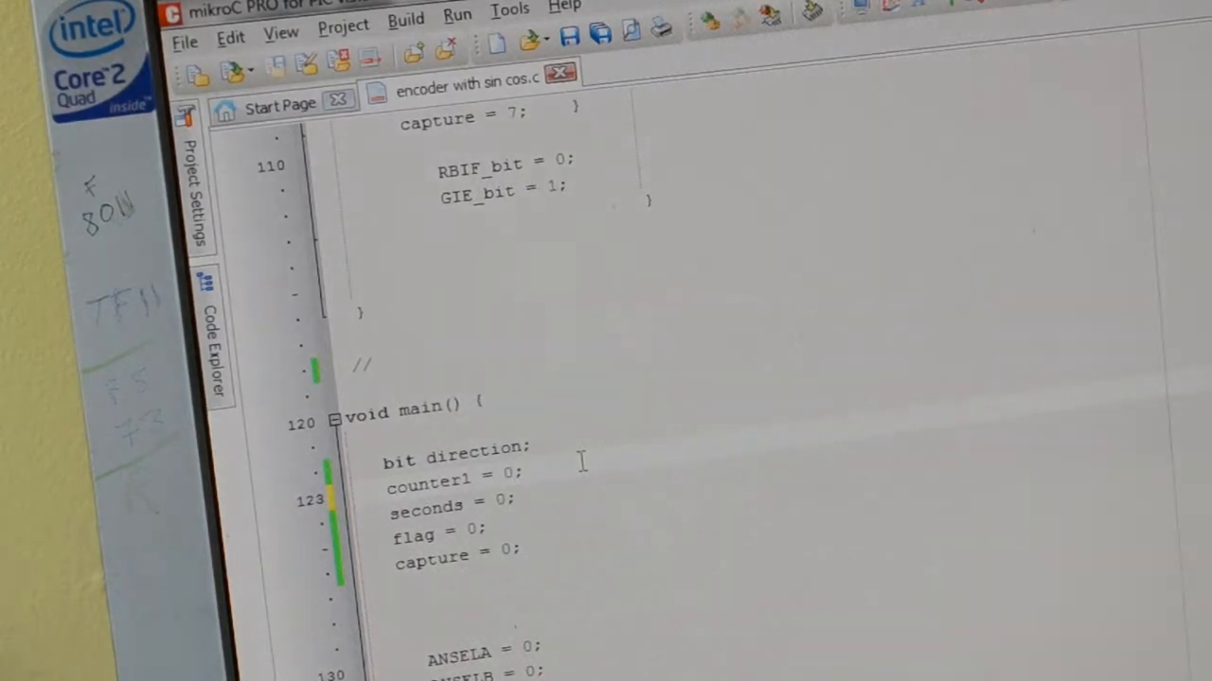